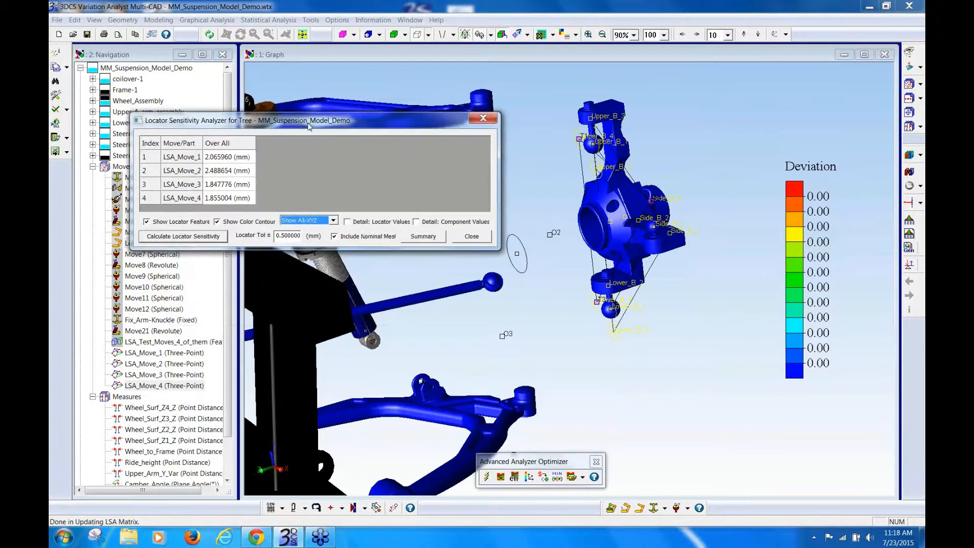
# Move the results window aside and show the LSA_Move_2 Over All sensitivity contour.
pyautogui.moveTo(309, 119); pyautogui.dragTo(304, 105)
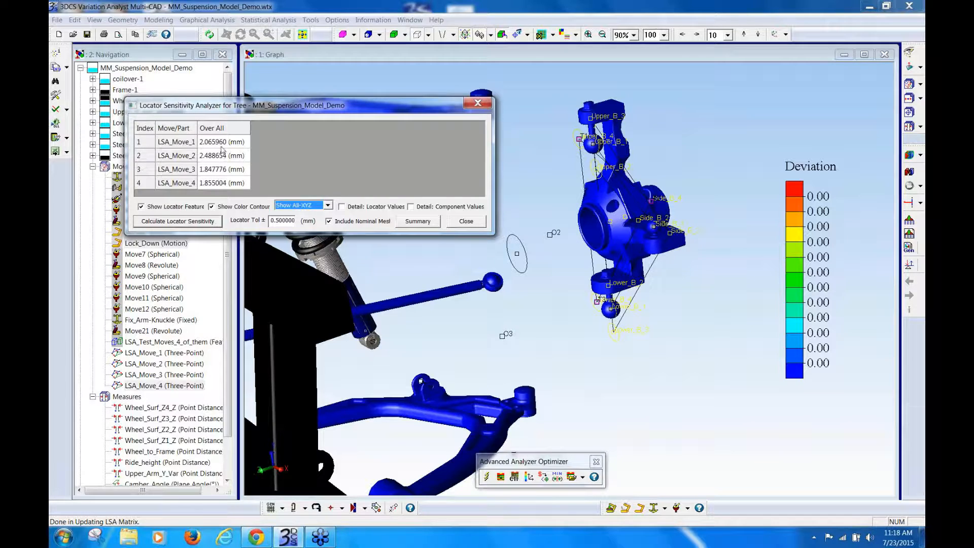
pyautogui.click(211, 142)
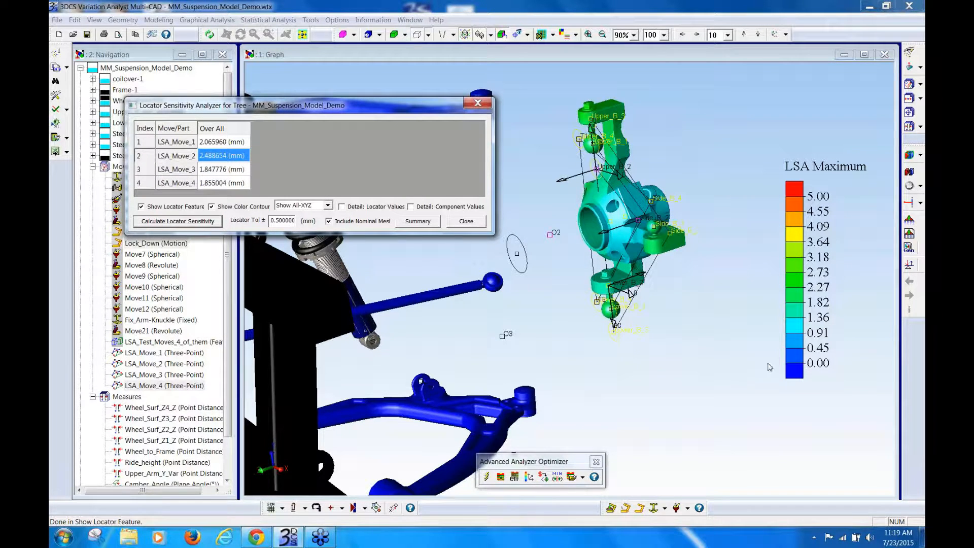
pyautogui.moveTo(798, 305)
pyautogui.write('2.5')
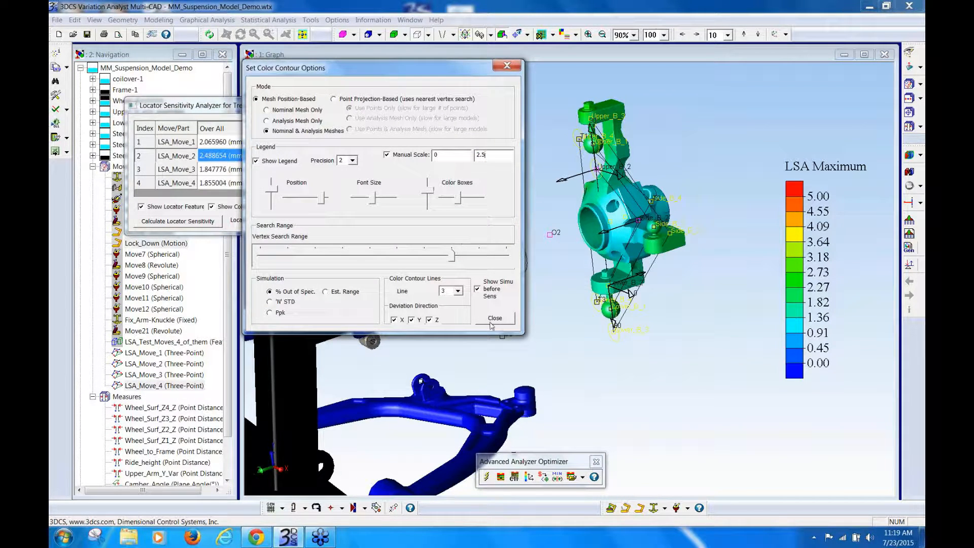
# Close the 0–2.5 manual legend scale options and show the LSA_Move_1 contour.
pyautogui.click(495, 318)
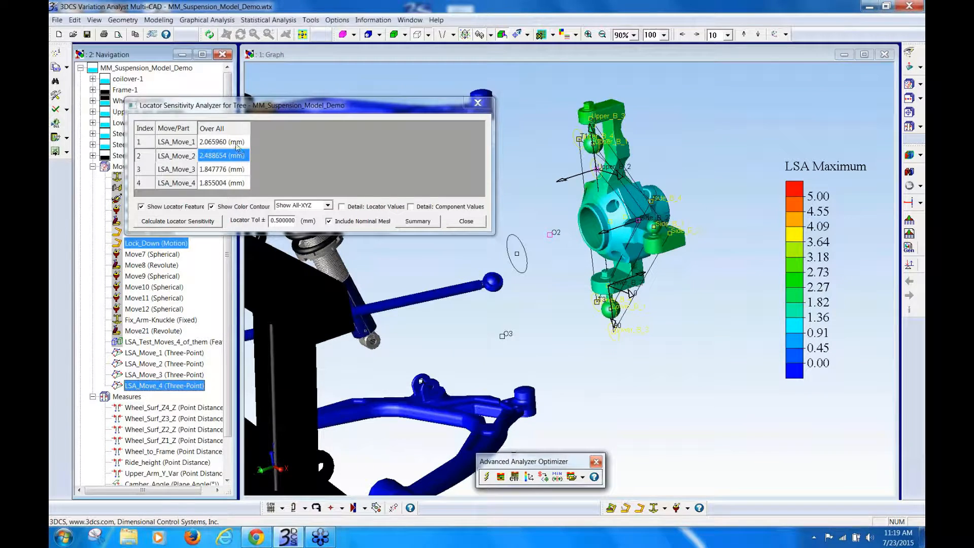
pyautogui.click(222, 141)
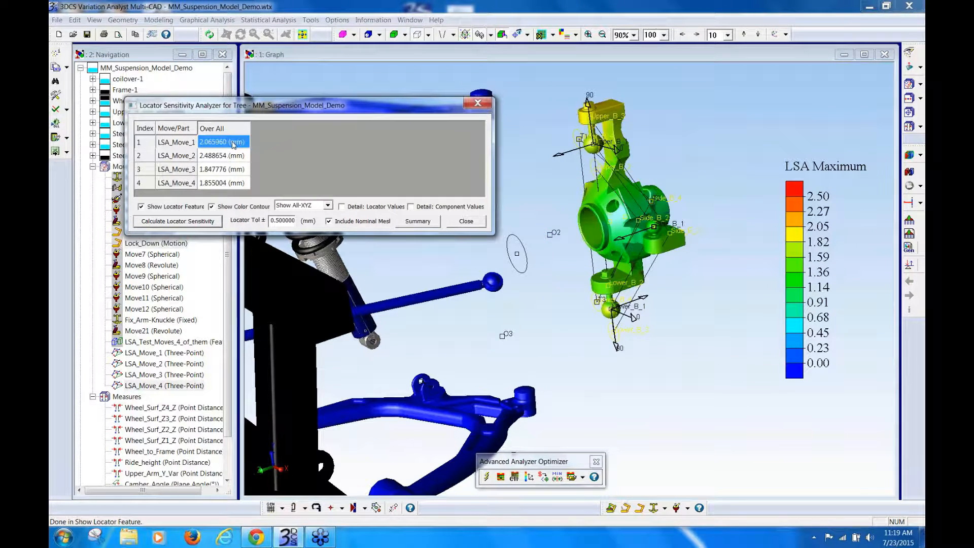
# Reselect LSA_Move_1, then display the LSA_Move_4 Over All contour on the knuckle.
pyautogui.click(213, 155)
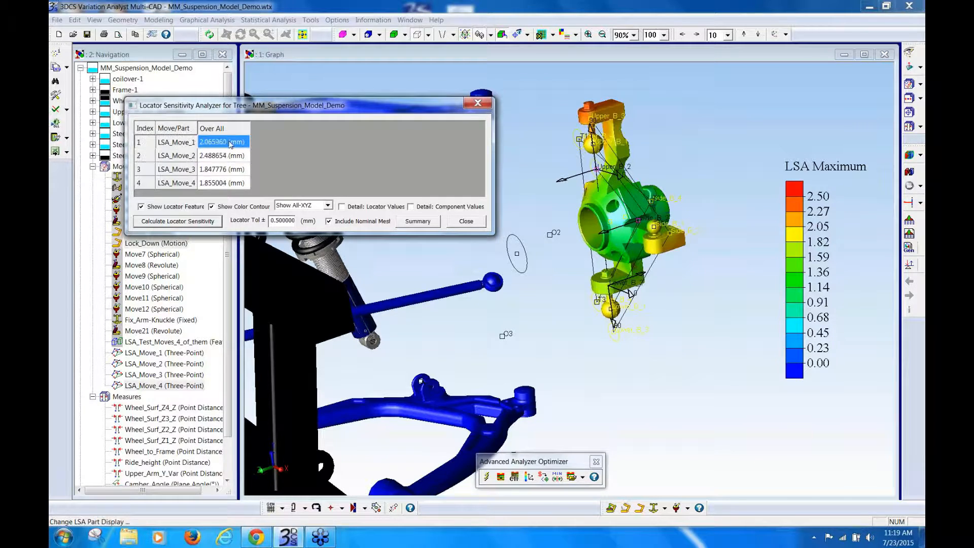
pyautogui.click(142, 207)
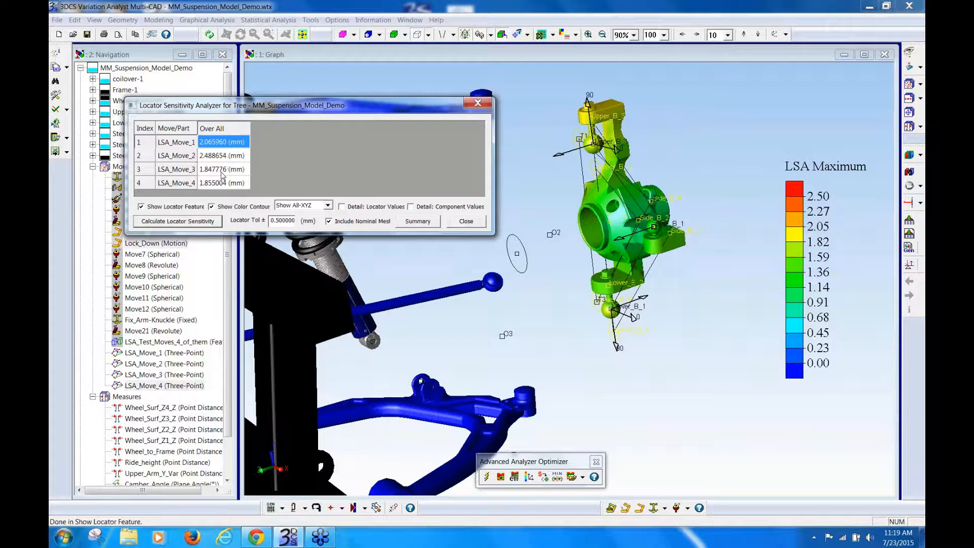
pyautogui.click(221, 169)
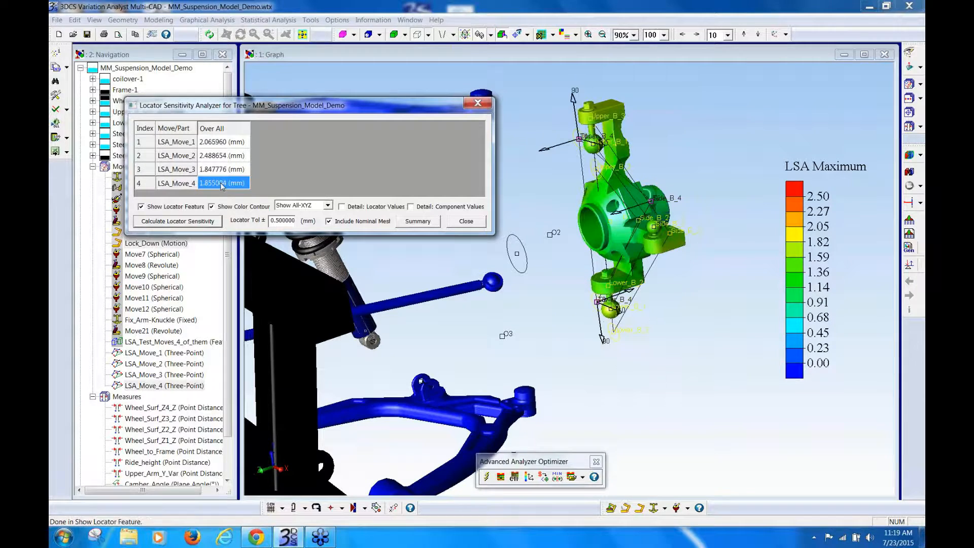
pyautogui.moveTo(282, 122)
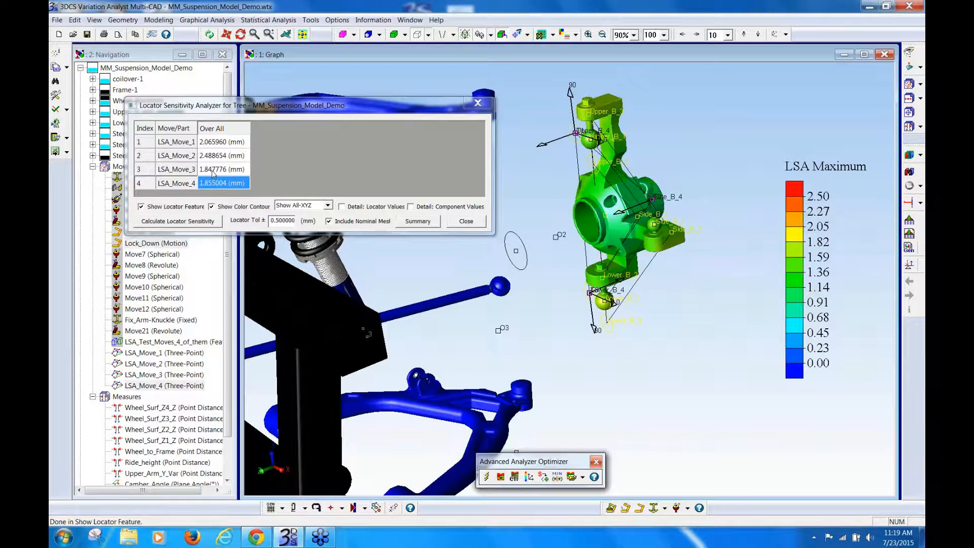
pyautogui.moveTo(247, 193)
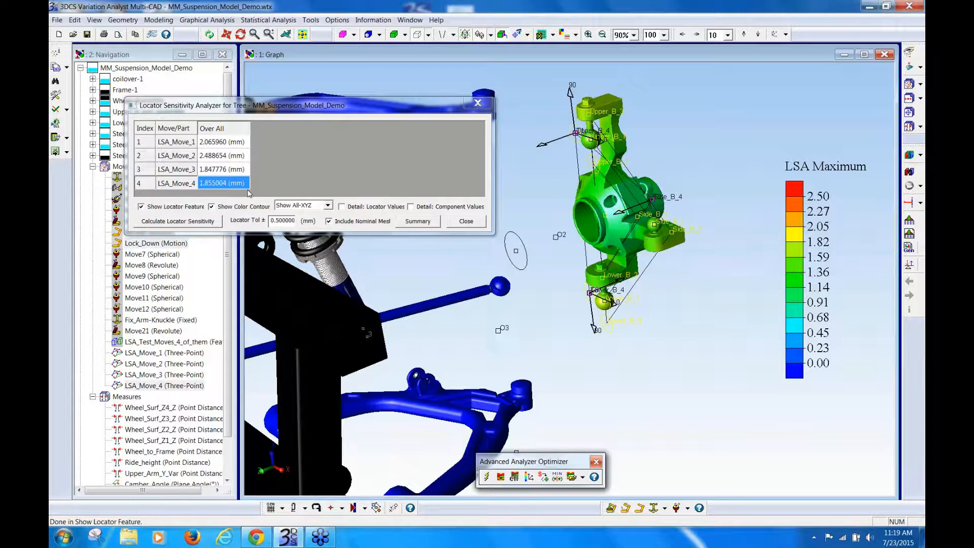
pyautogui.moveTo(282, 208)
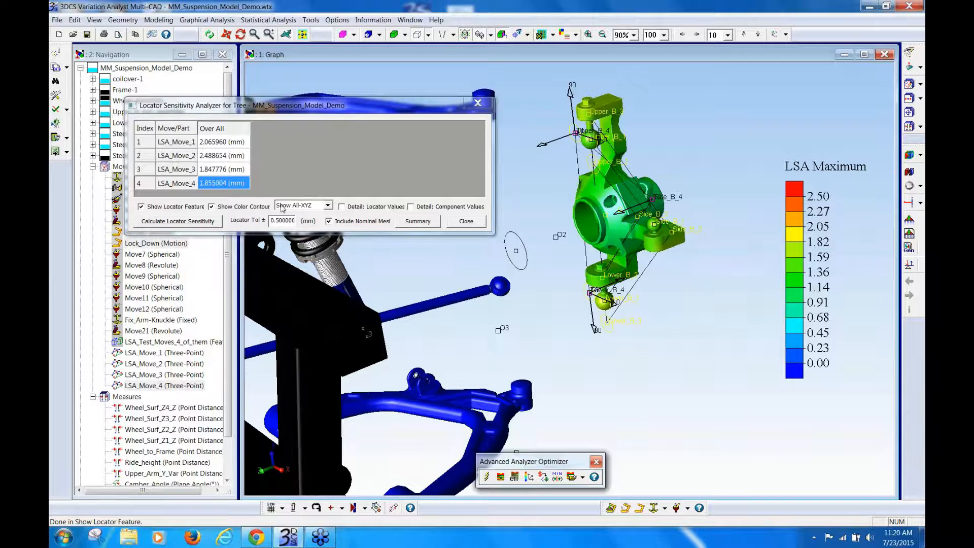
pyautogui.moveTo(267, 199)
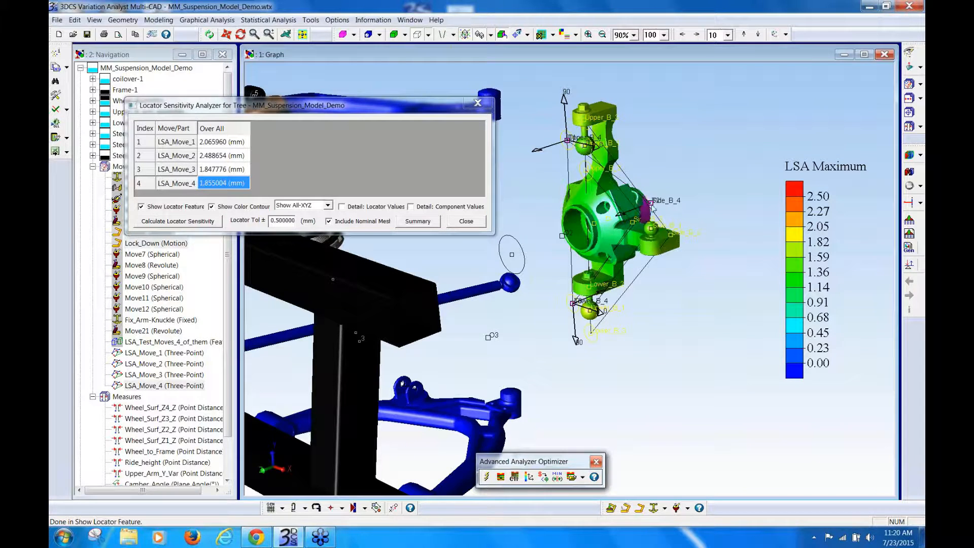
pyautogui.click(329, 221)
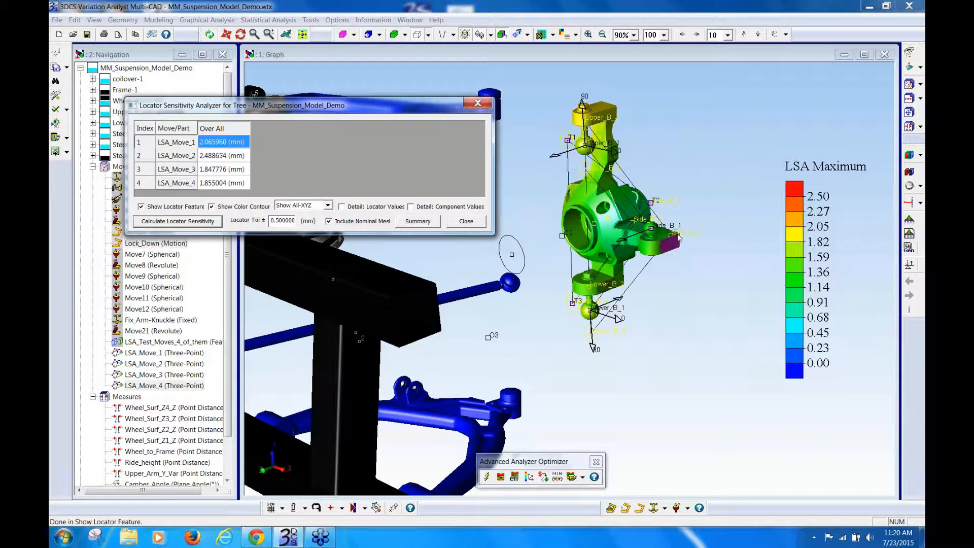
pyautogui.click(223, 183)
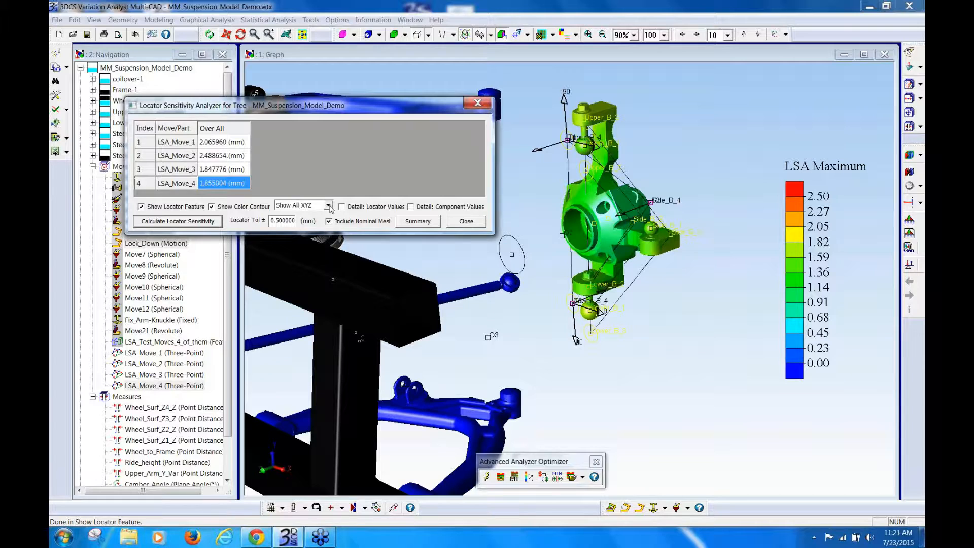
# Switch the analyzer direction filter from Show All-XYZ to Show Y-Only.
pyautogui.click(328, 205)
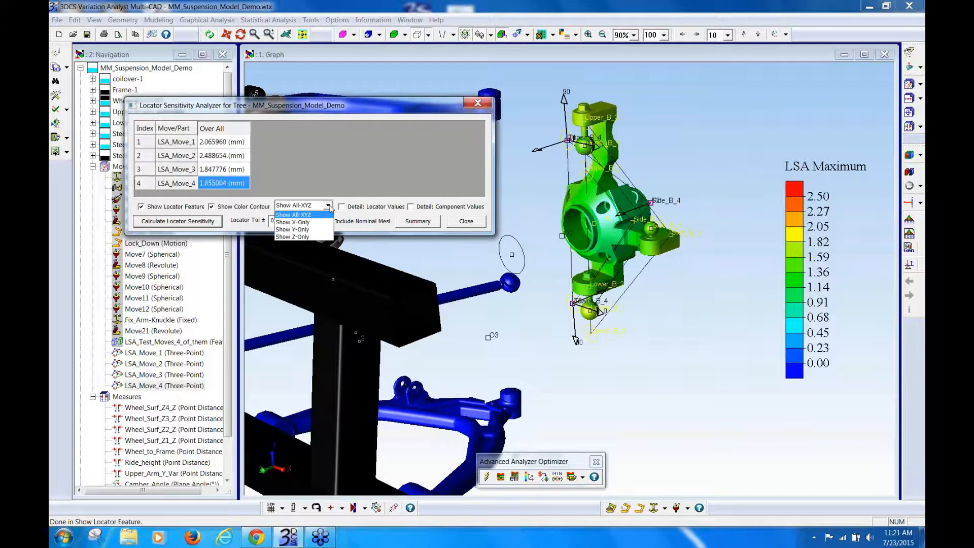
pyautogui.click(292, 222)
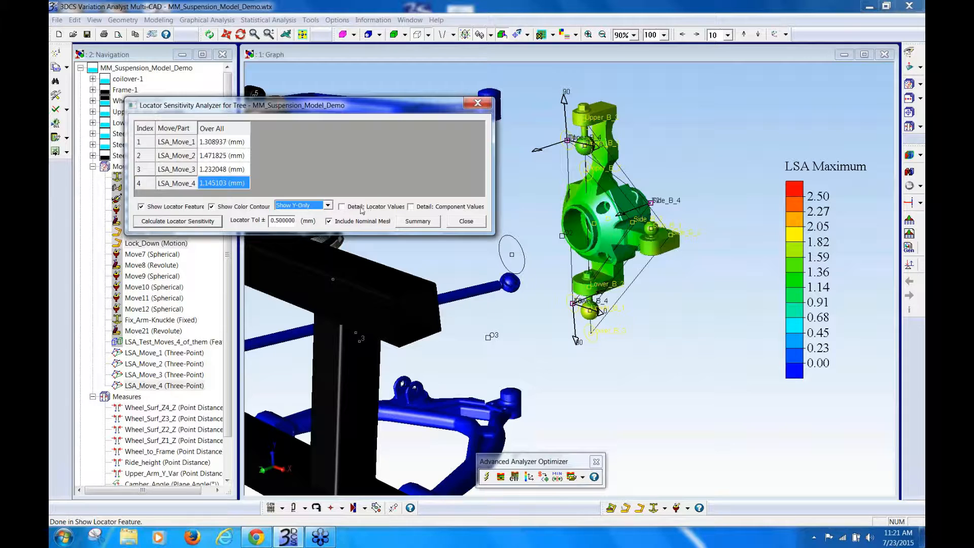
pyautogui.click(341, 206)
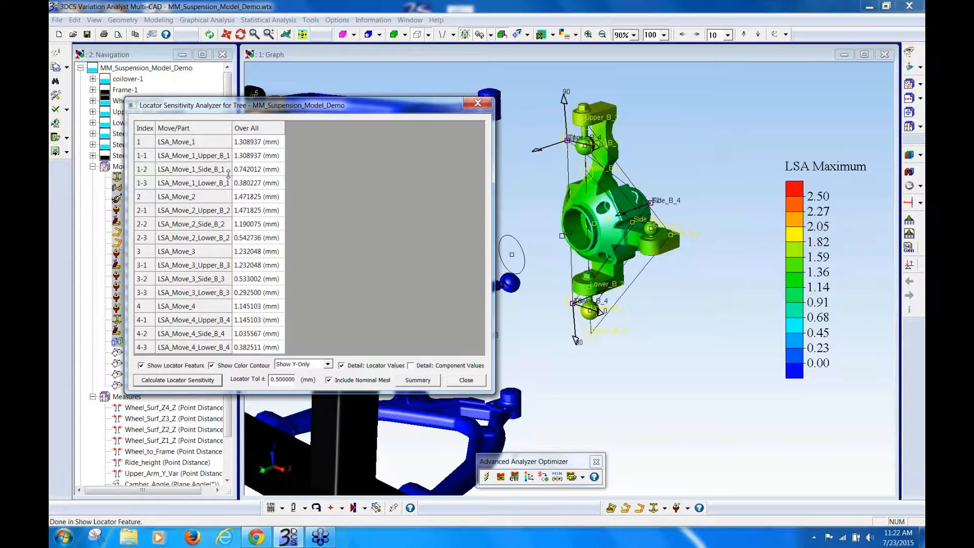
pyautogui.moveTo(208, 75)
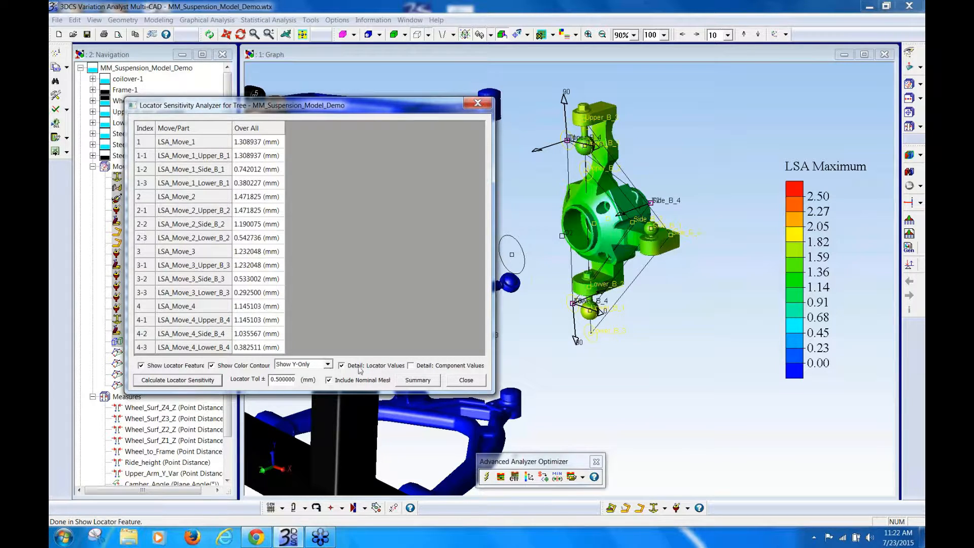
pyautogui.click(341, 365)
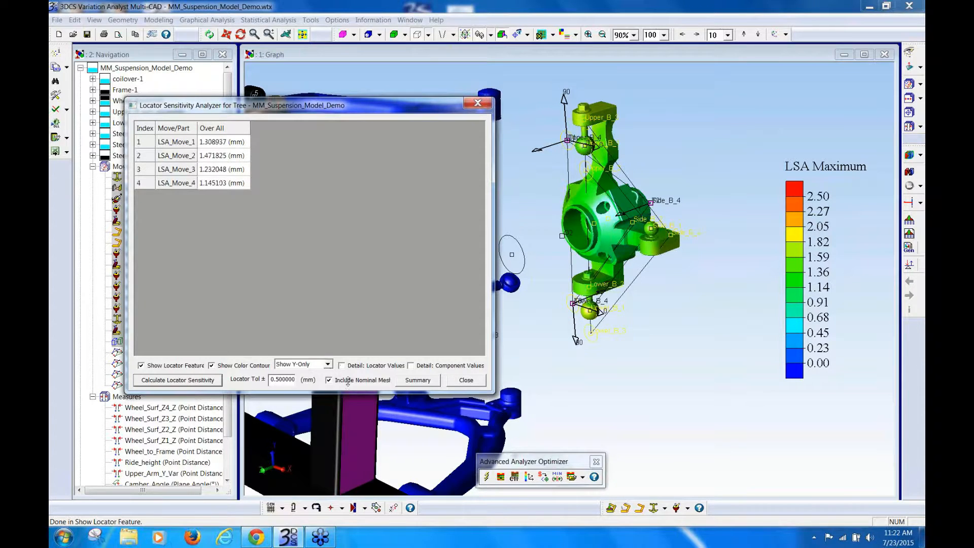